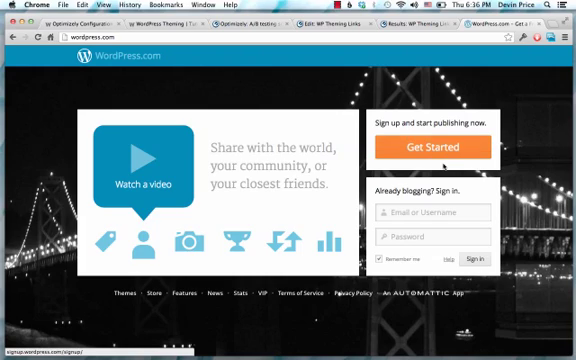
mouse_move(457, 188)
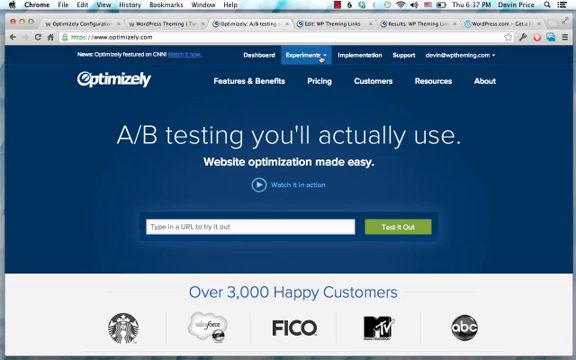
click(307, 54)
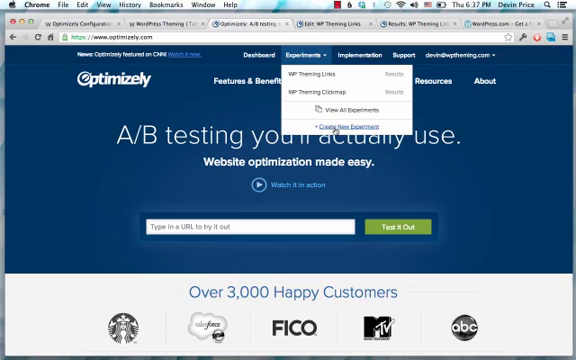
click(339, 124)
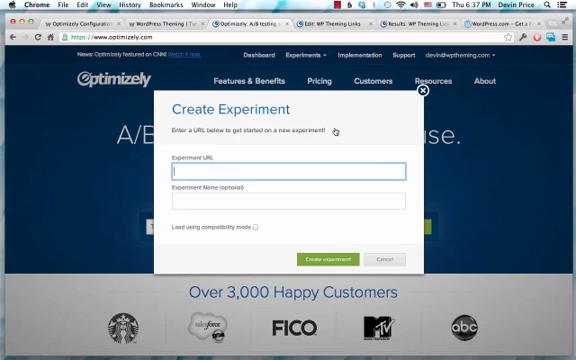
click(500, 17)
text(http://wordpress.com/)
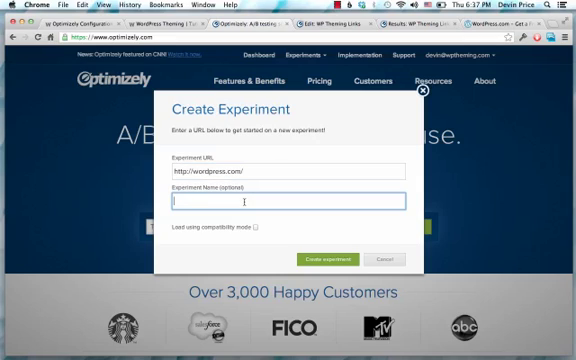
text(WordPress Start Button)
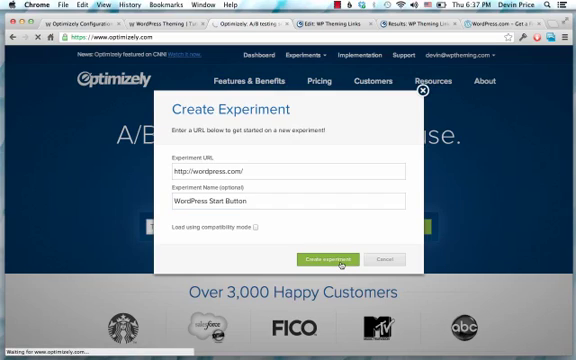
click(322, 259)
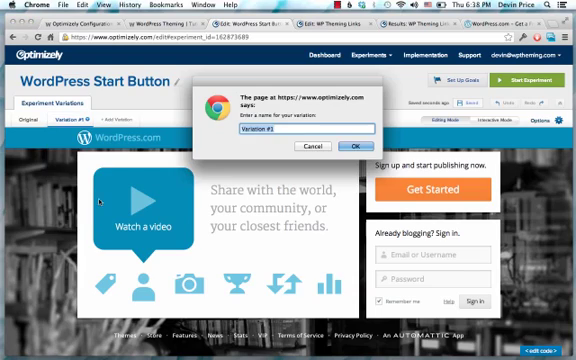
- Rename Variation #1 to 'Free' and confirm
text(Free)
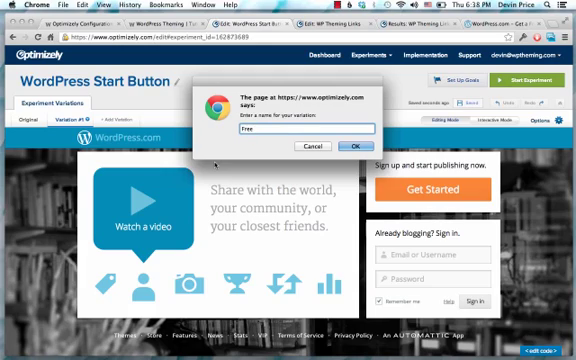
click(355, 146)
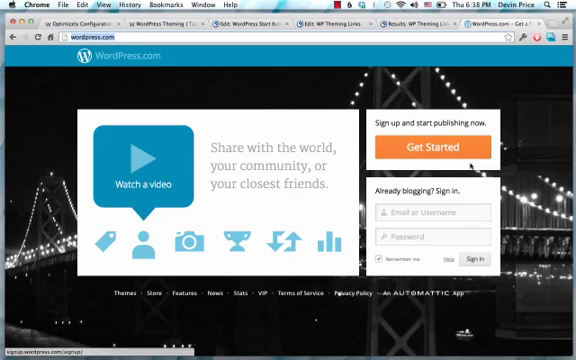
key(F12)
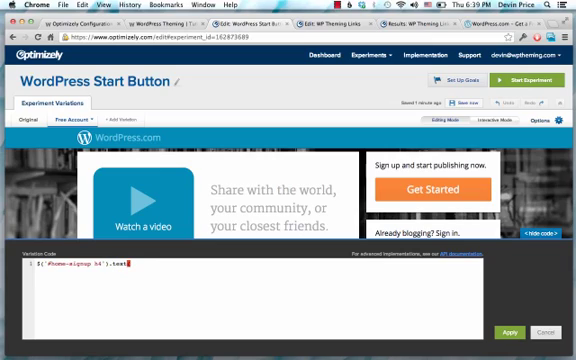
- Enter 'Free Account' as the sign-up button text in the variation code
text(Free)
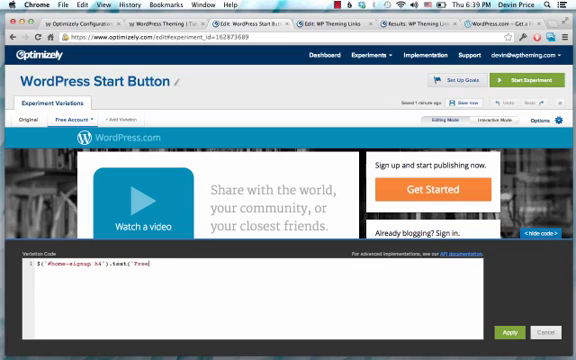
text(Account)
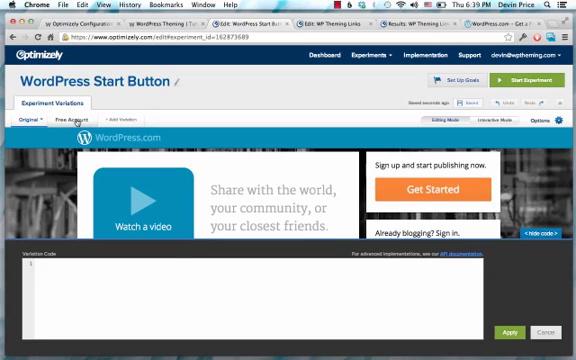
- Switch to the Free Account variation
click(78, 117)
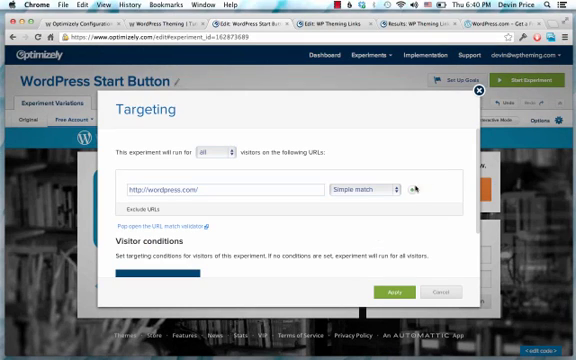
- Close the Targeting settings and open Traffic Allocation, showing 100% included
click(225, 189)
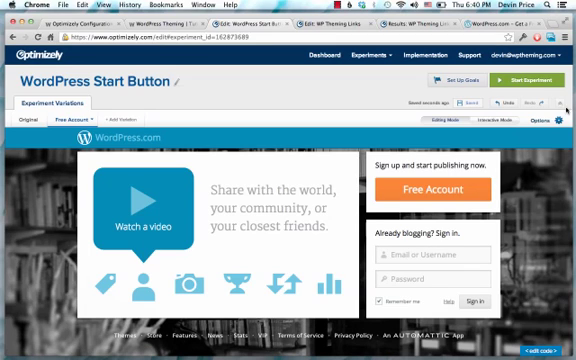
click(547, 120)
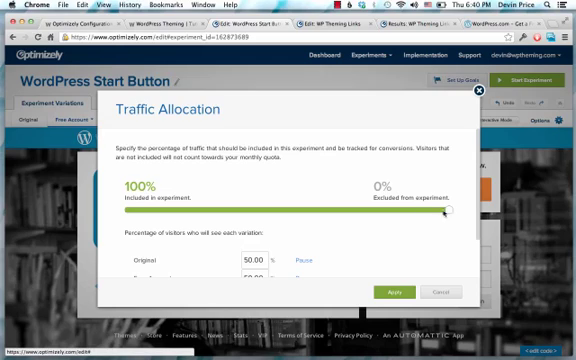
- Lower traffic allocation to 10% of visitors, split 5% Original and 5% Free Account
drag(455, 208, 155, 208)
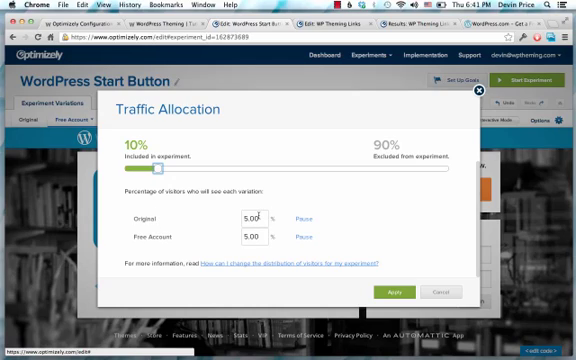
mouse_move(258, 237)
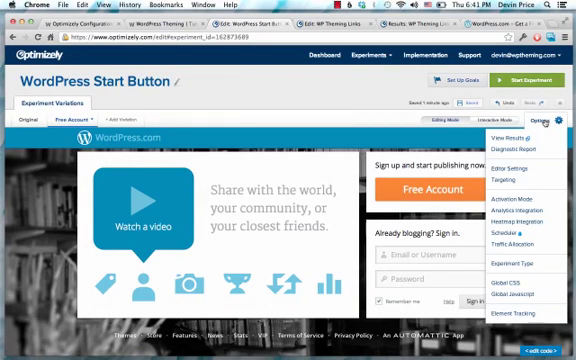
mouse_move(520, 180)
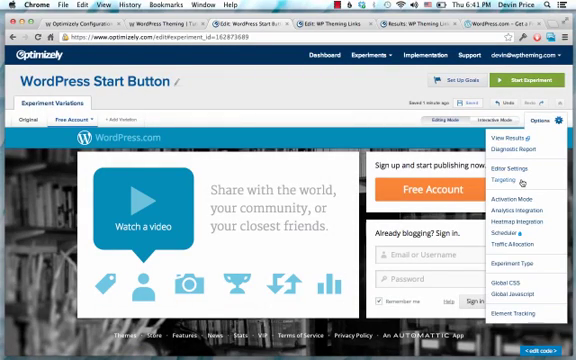
- Add a 'Satisfy this custom Javascript condition' targeting condition to WordPress Start Button
click(509, 182)
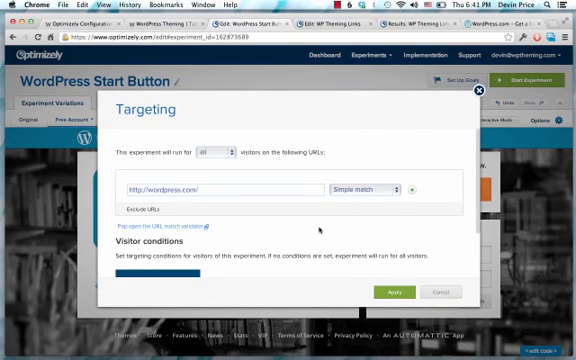
scroll(down, 3)
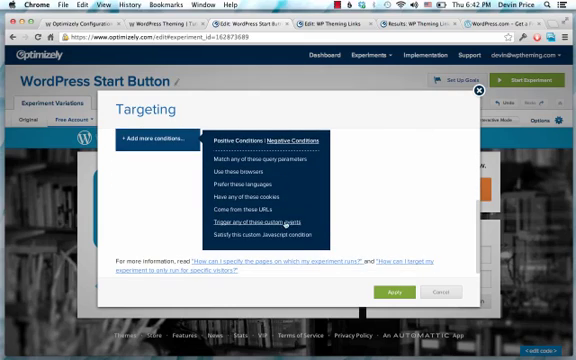
click(291, 238)
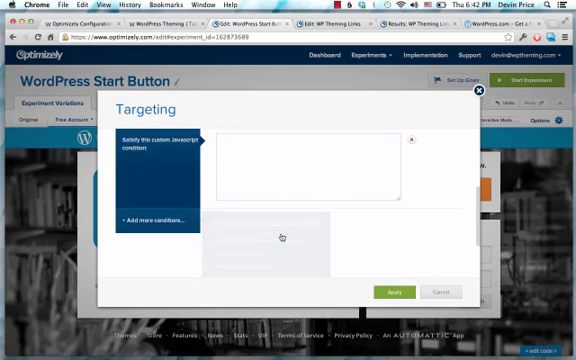
click(310, 195)
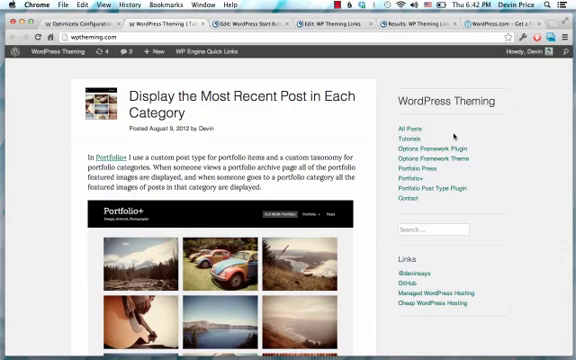
scroll(down, 3)
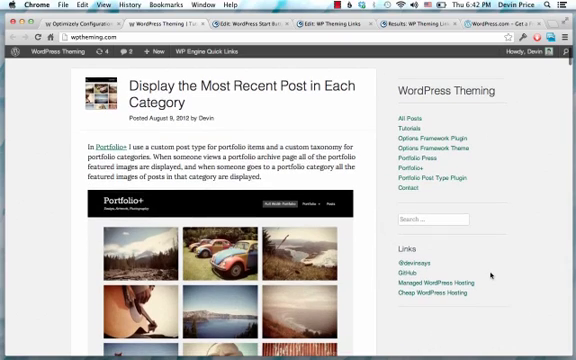
scroll(down, 3)
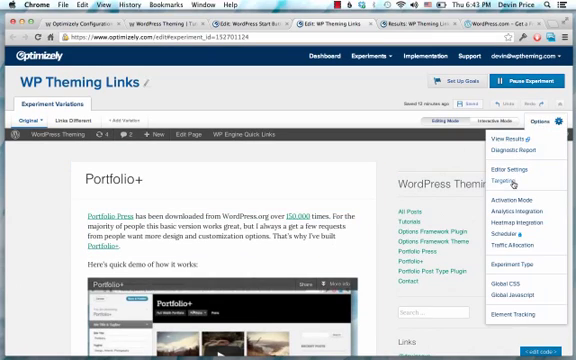
- View the WP Theming Links targeting settings for the Portfolio+ page
click(505, 179)
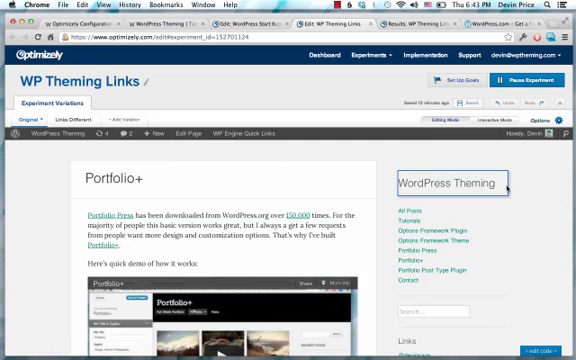
scroll(down, 3)
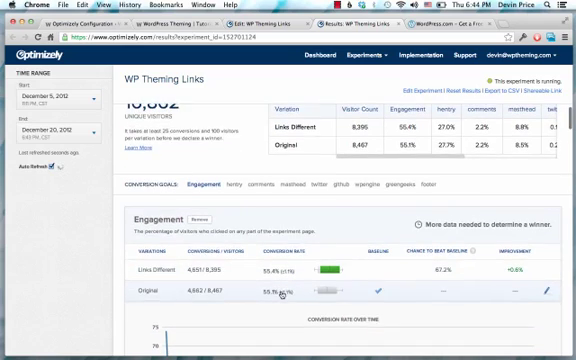
- Scroll through WP Theming Links results for Engagement, hentry, masthead, twitter and github goals
scroll(down, 3)
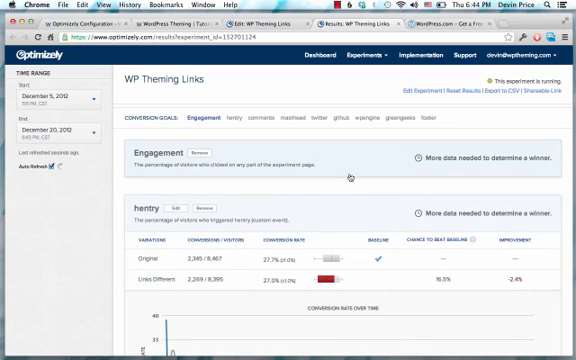
scroll(down, 3)
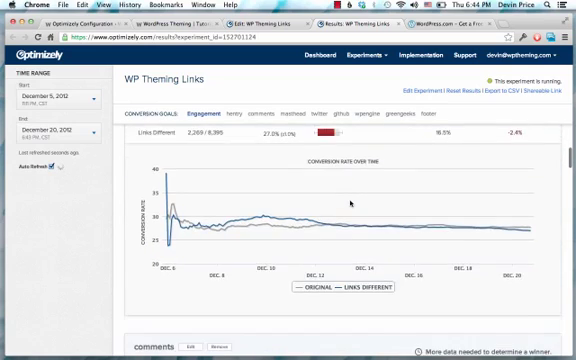
scroll(down, 3)
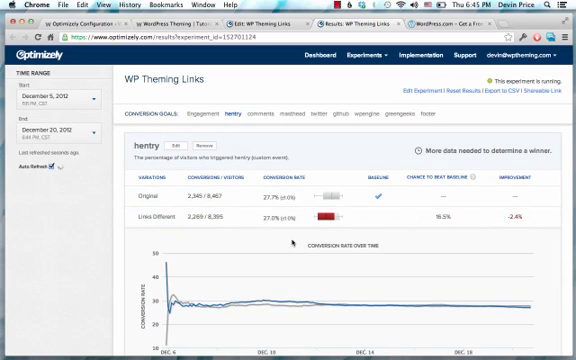
scroll(down, 3)
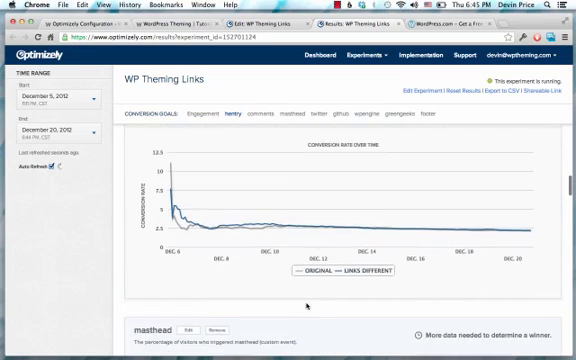
scroll(down, 3)
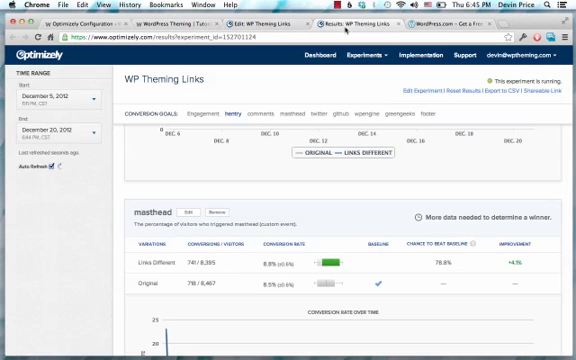
scroll(down, 3)
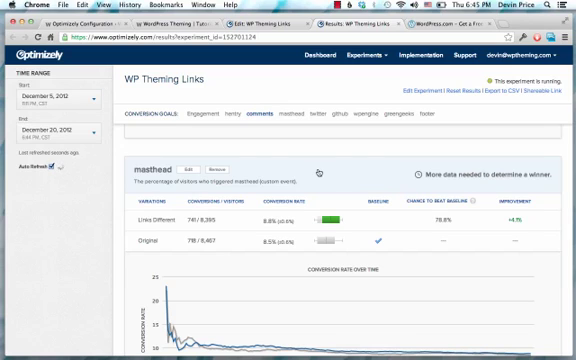
scroll(down, 3)
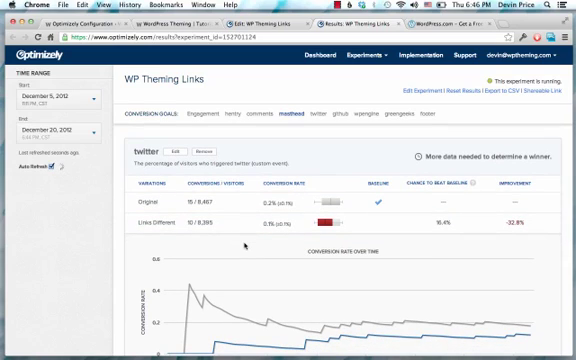
scroll(down, 3)
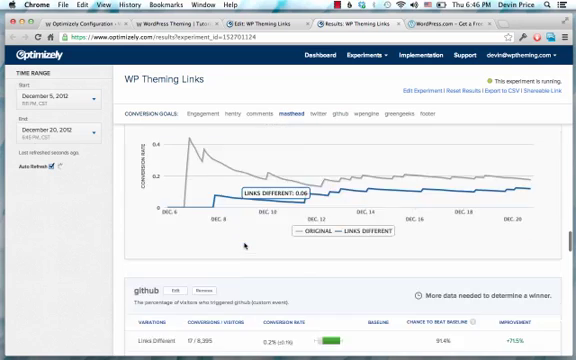
scroll(down, 3)
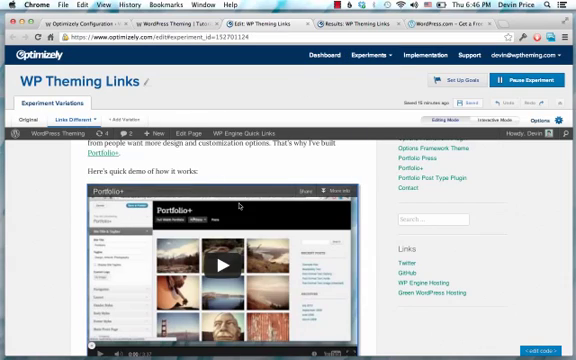
mouse_move(244, 205)
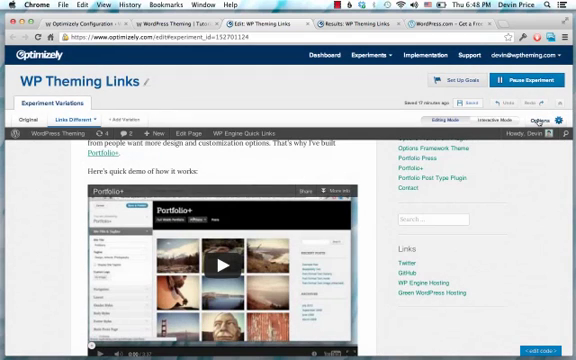
mouse_move(406, 188)
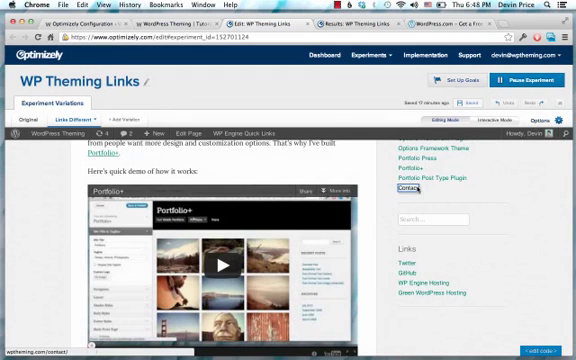